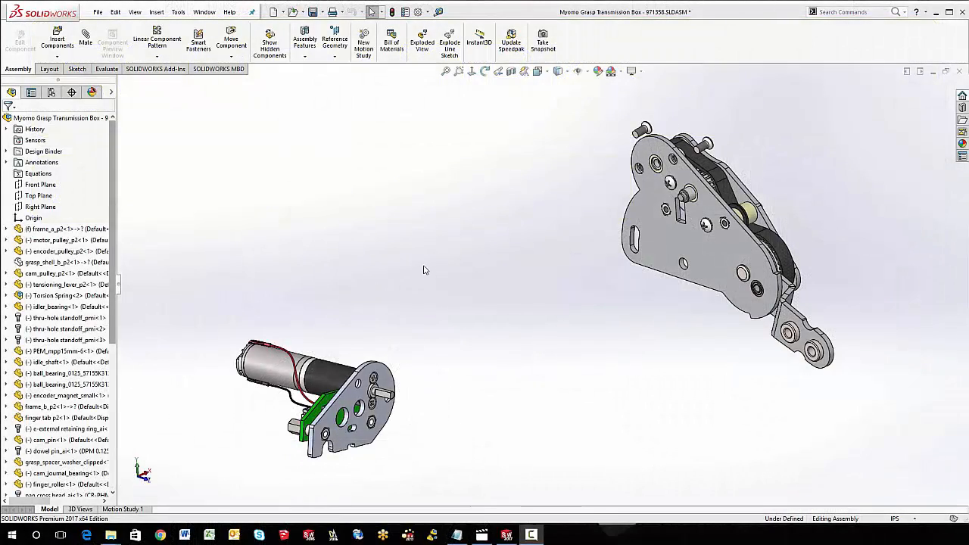
mouse_move(443, 266)
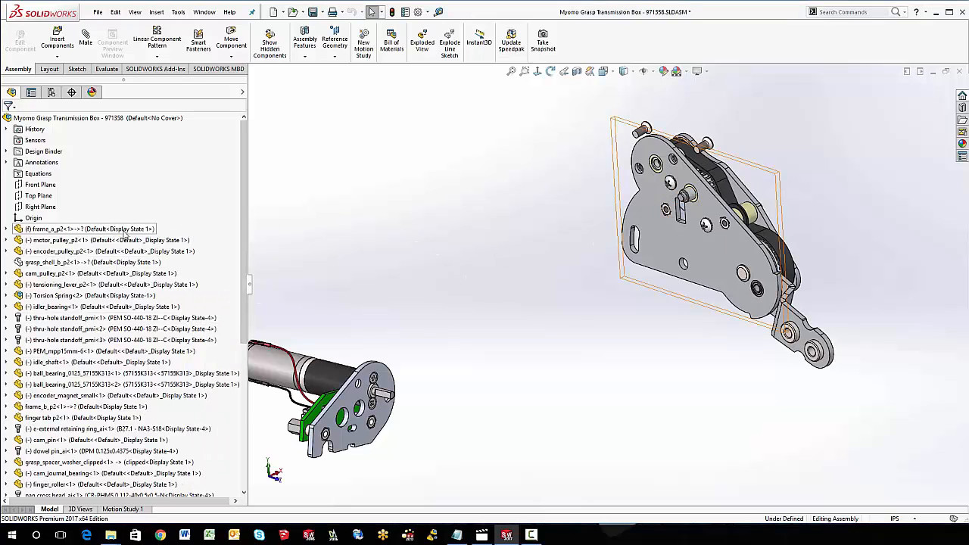
Step: Group the three thru-hole standoffs into one tree entry using Tree Display > Group Components
left_click(99, 118)
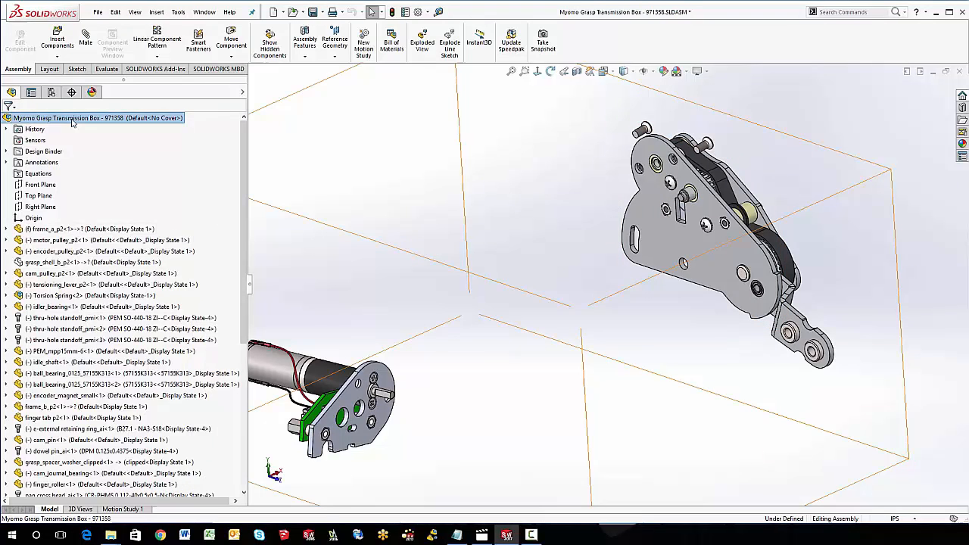
right_click(72, 118)
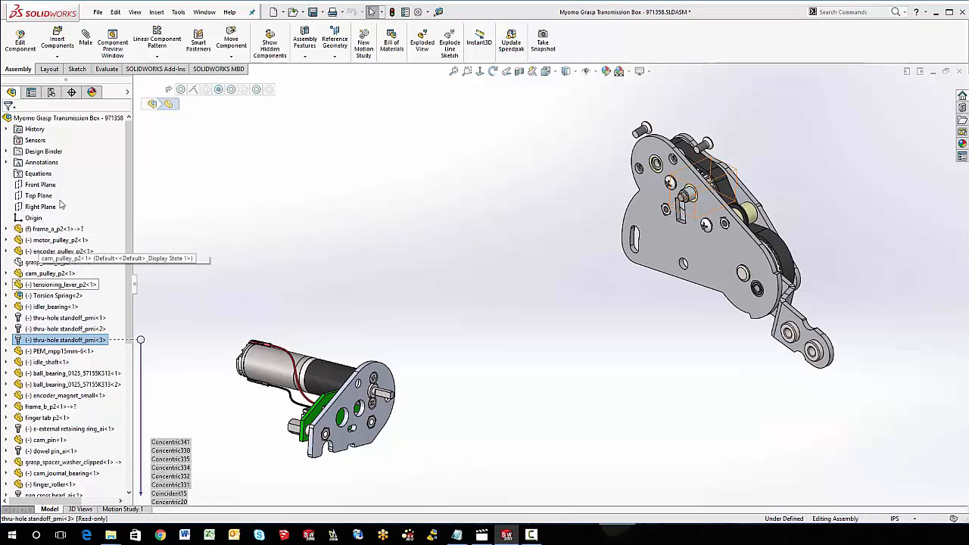
right_click(38, 117)
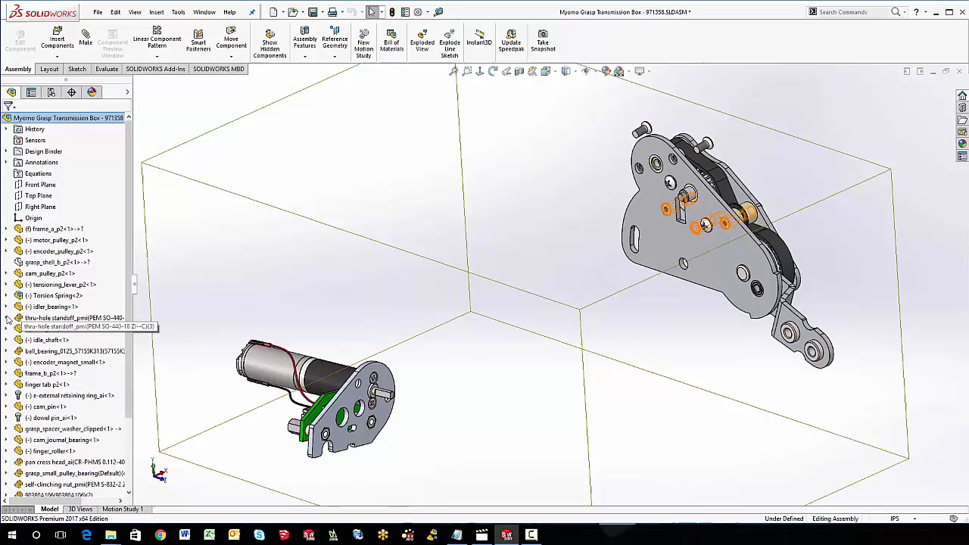
left_click(7, 317)
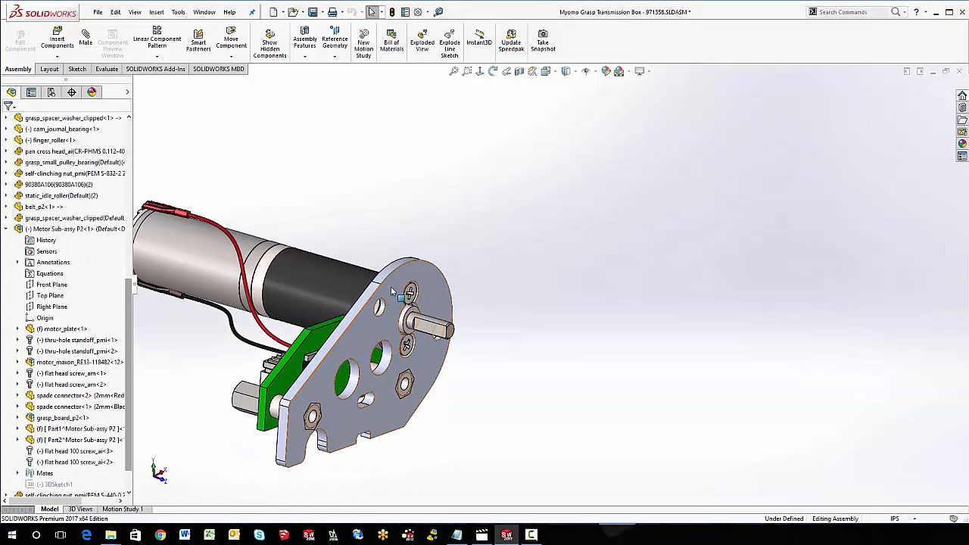
mouse_move(405, 290)
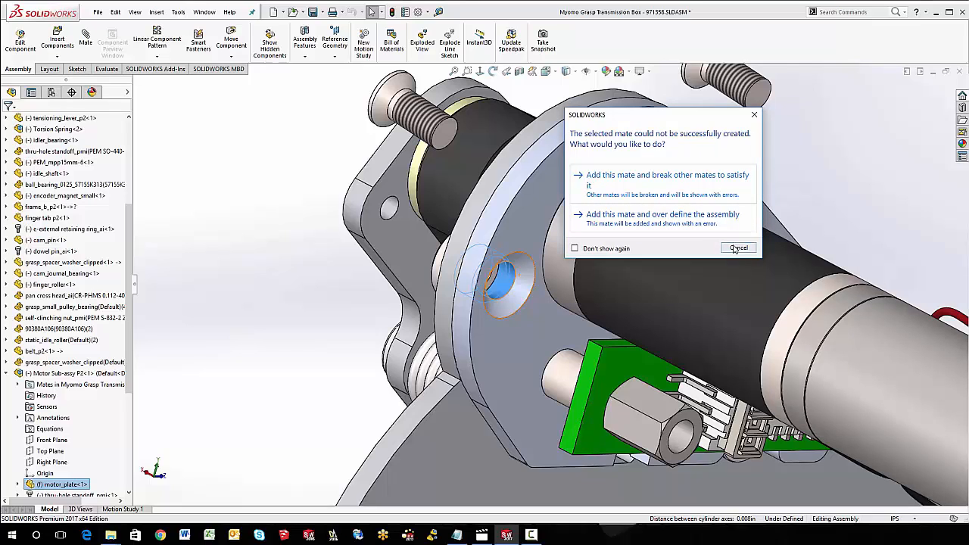
Step: Dismiss the mate error and mate the flat head screw to seat the motor plate on the frame
left_click(738, 248)
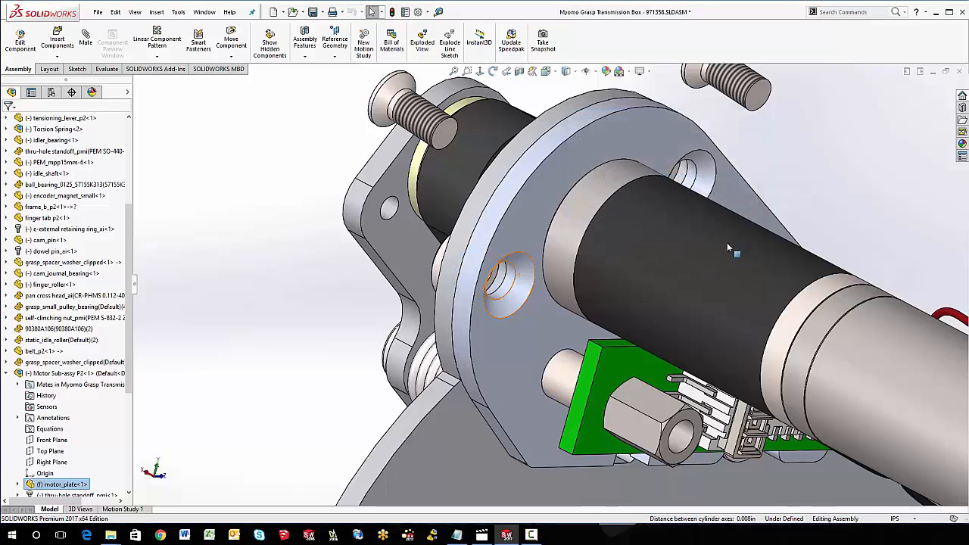
left_click_drag(727, 250, 318, 370)
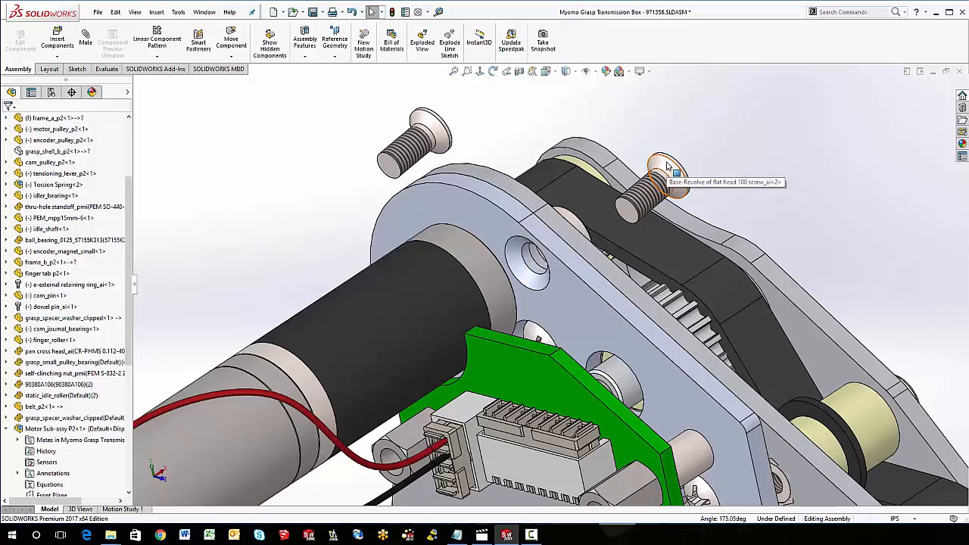
mouse_move(671, 172)
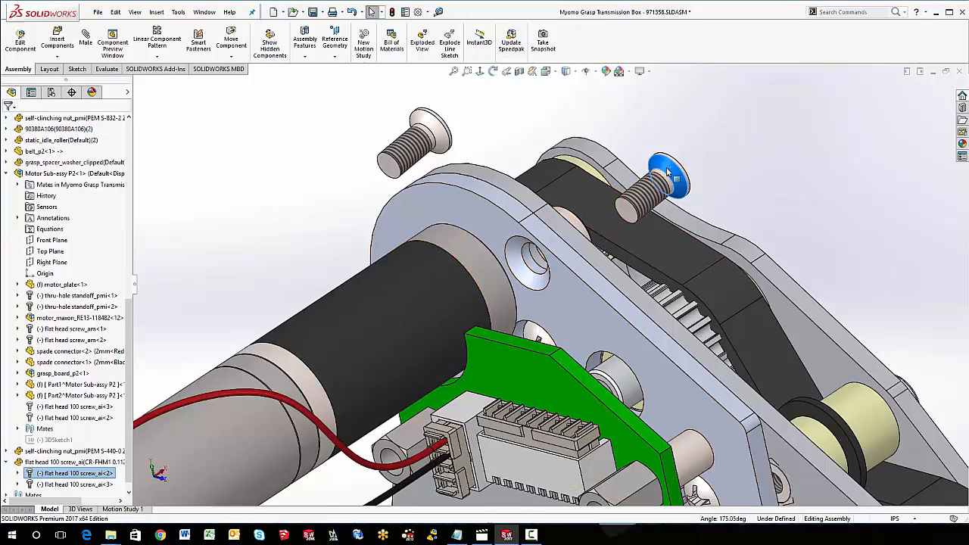
left_click(664, 172)
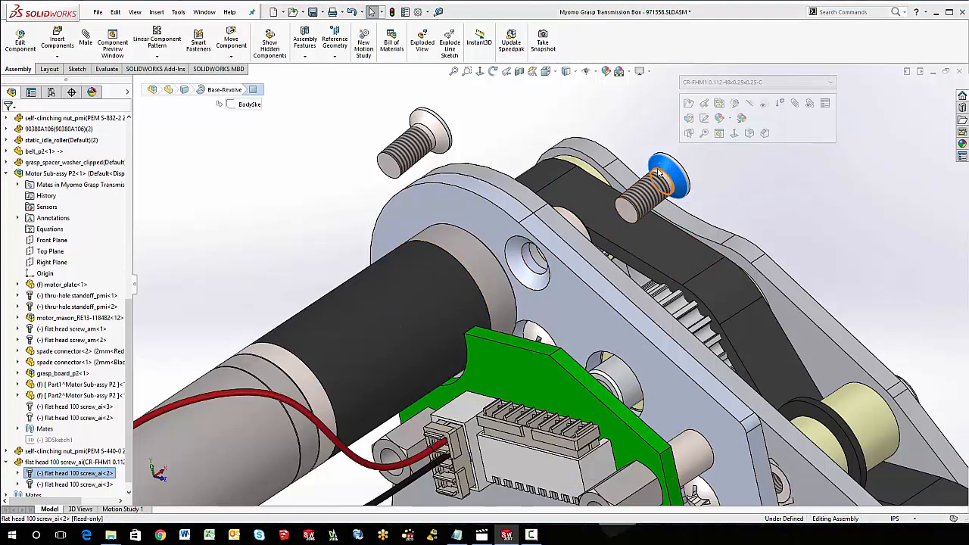
left_click(530, 265)
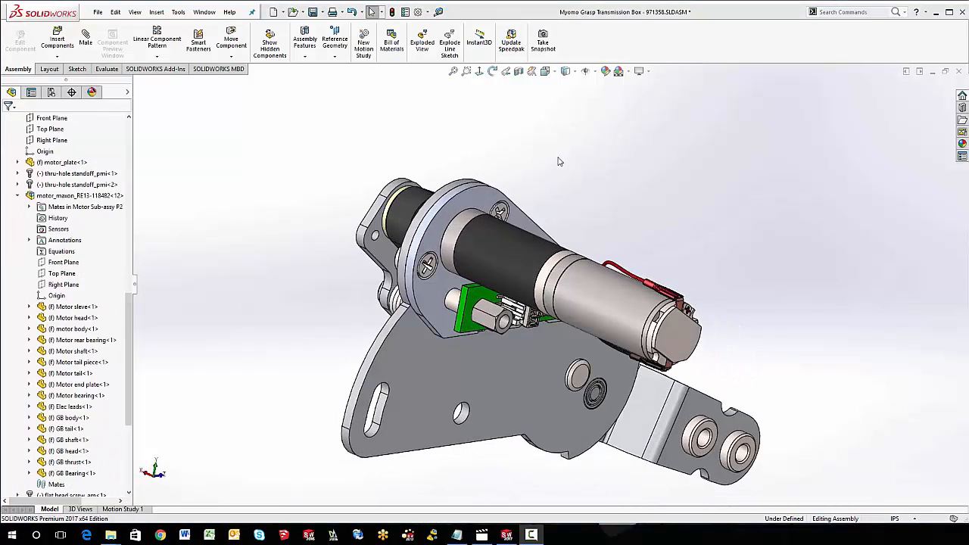
Step: Open the Maxon motor sub-assembly as its own document
left_click(499, 242)
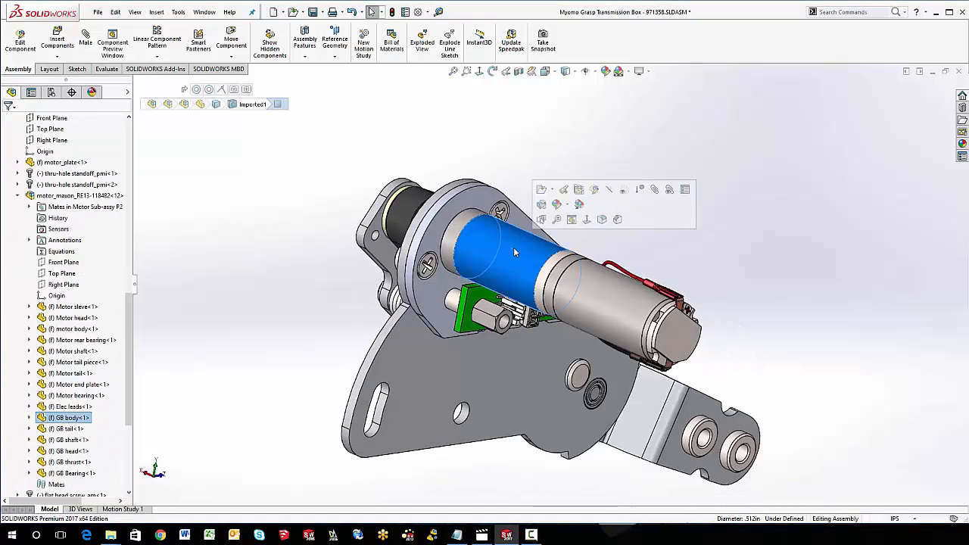
left_click(78, 196)
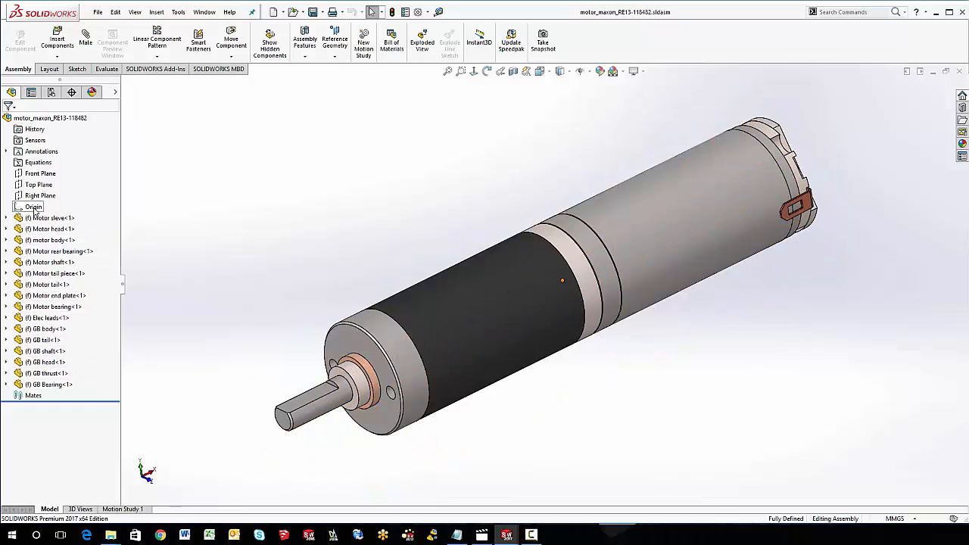
left_click(50, 118)
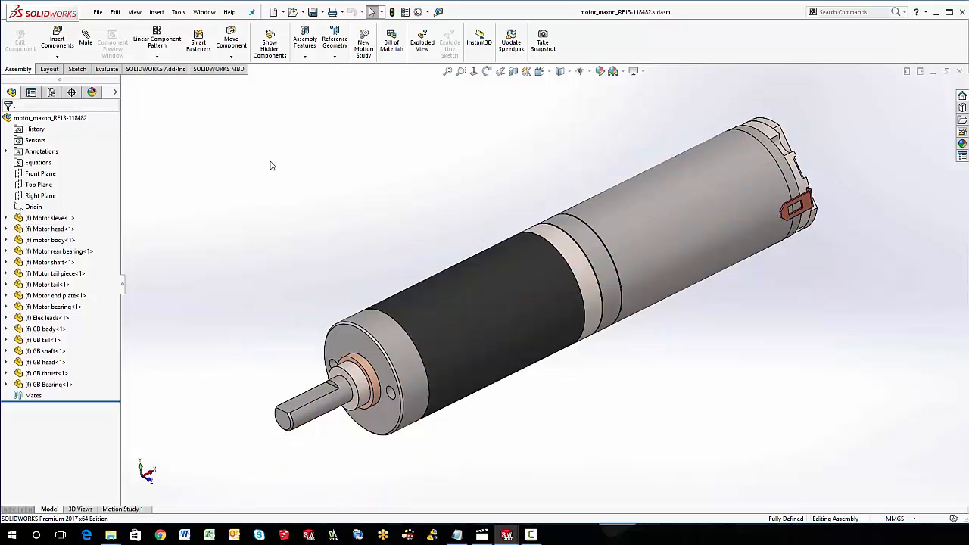
Step: Save the motor assembly as a Part (*.sldprt) with Preserve geometry references
left_click(313, 12)
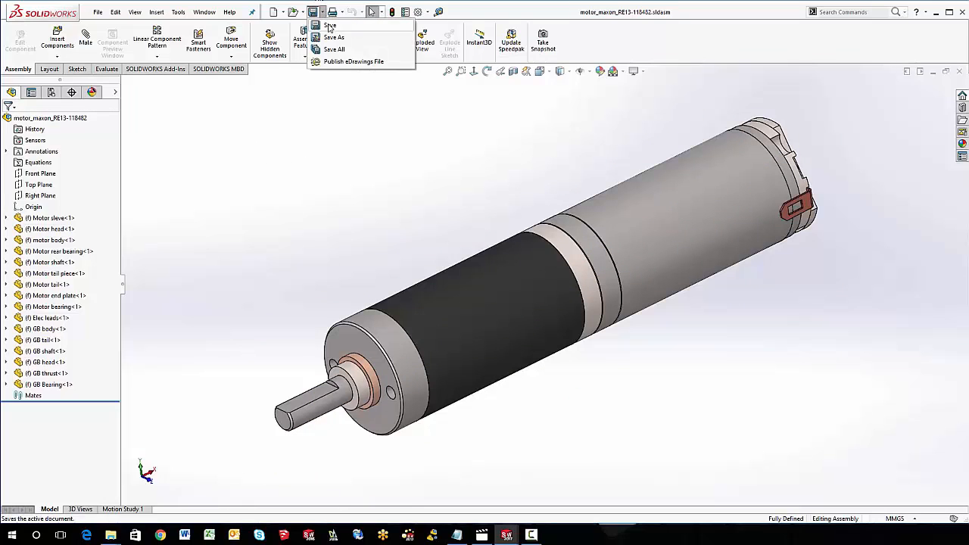
left_click(334, 37)
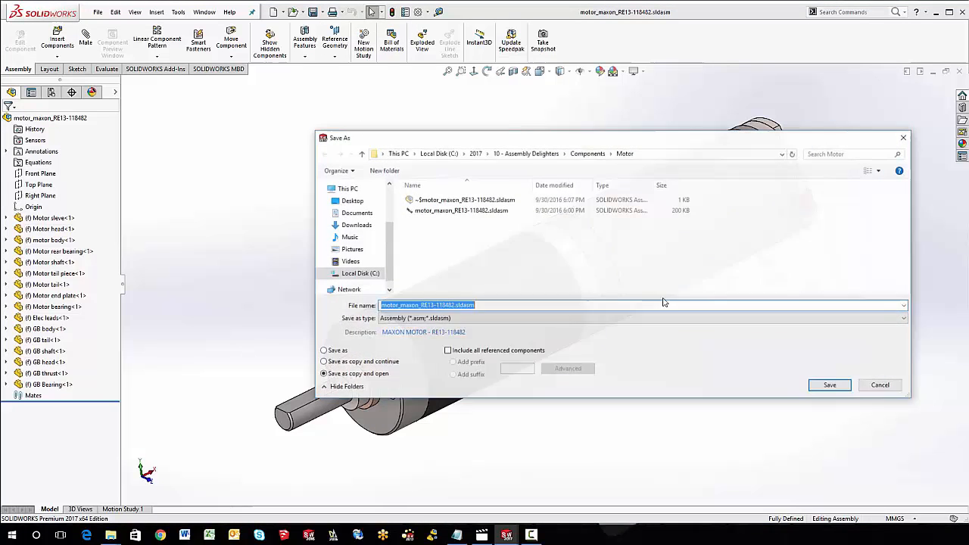
left_click(903, 318)
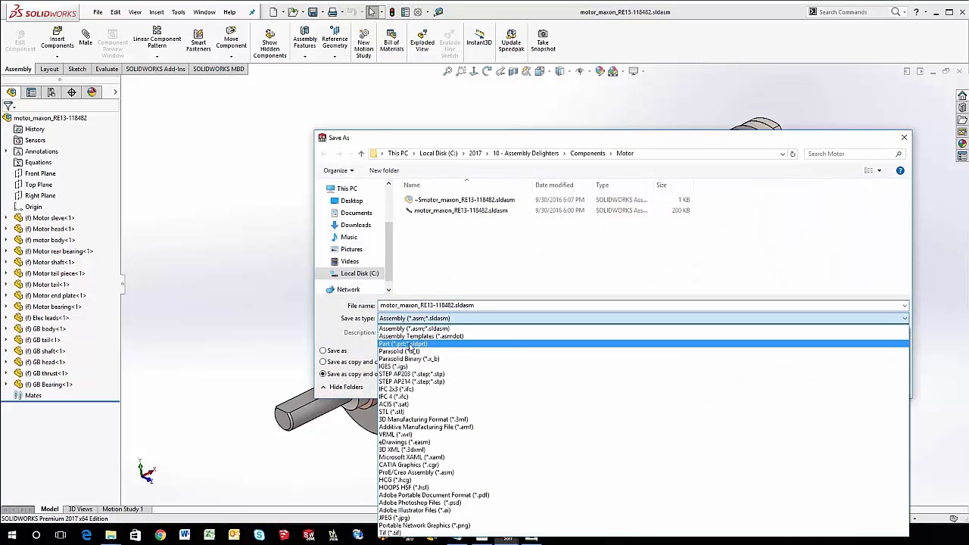
left_click(402, 344)
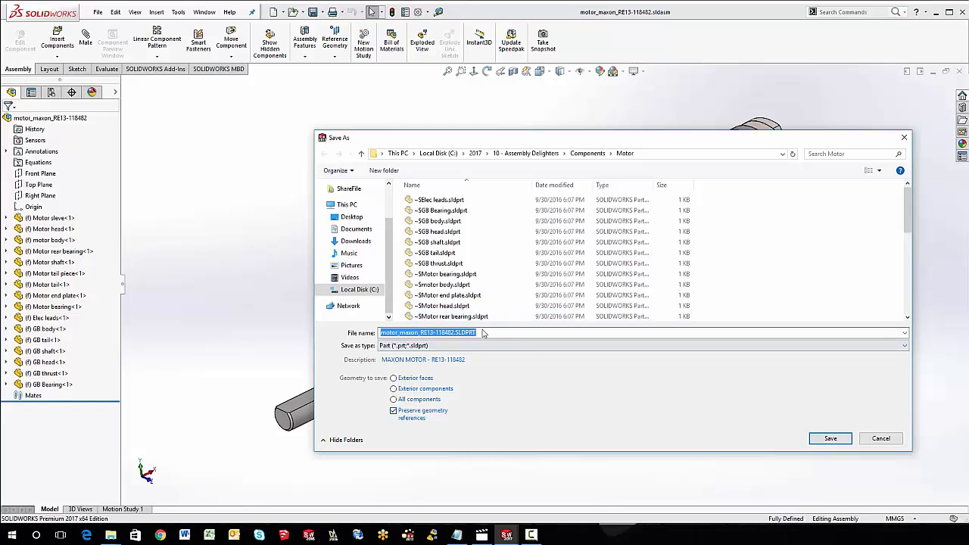
left_click(829, 438)
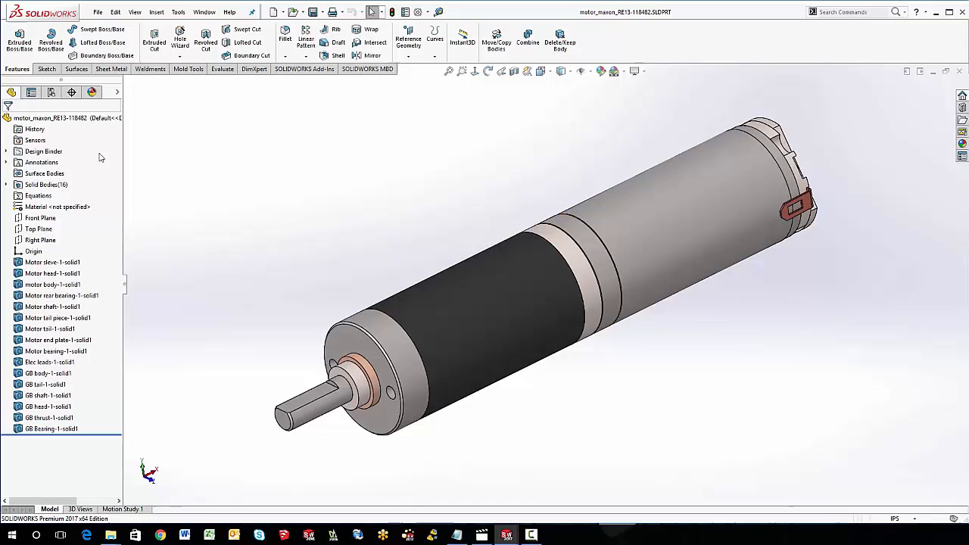
left_click(53, 262)
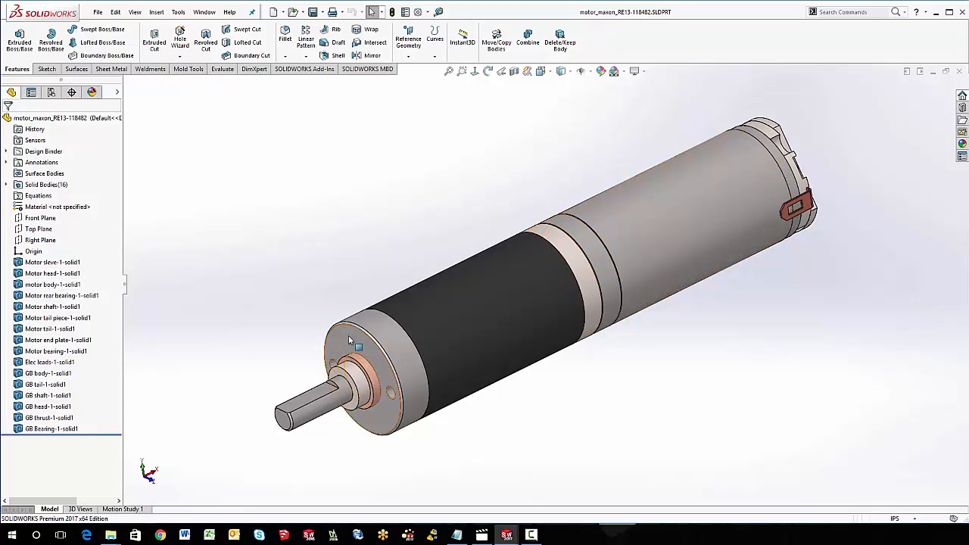
mouse_move(347, 339)
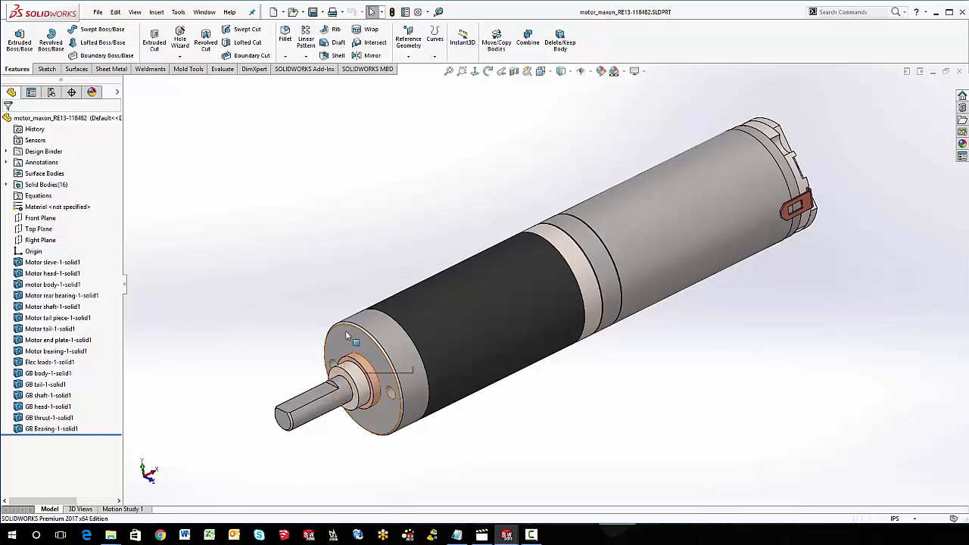
left_click(205, 11)
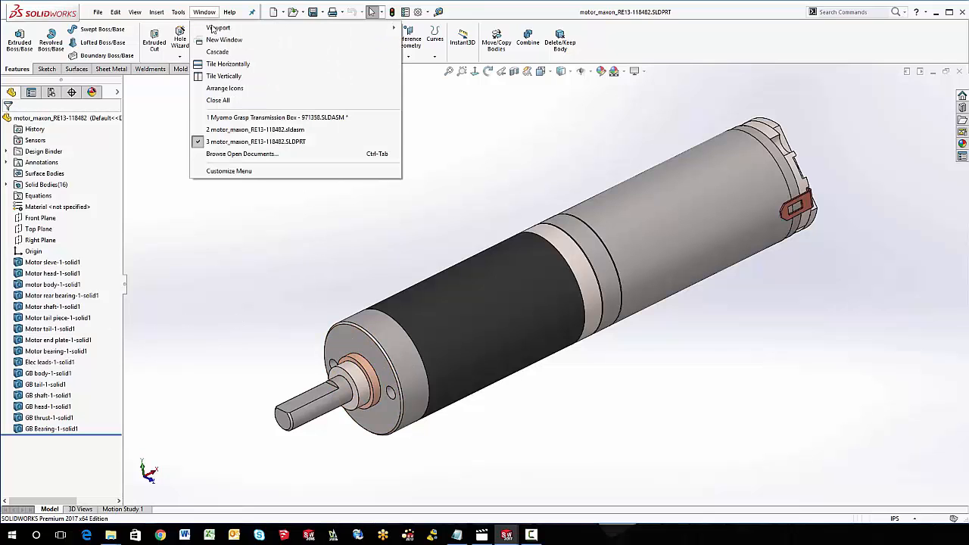
Step: Back in the transmission box, replace the motor assembly component with the new Maxon motor part
left_click(276, 117)
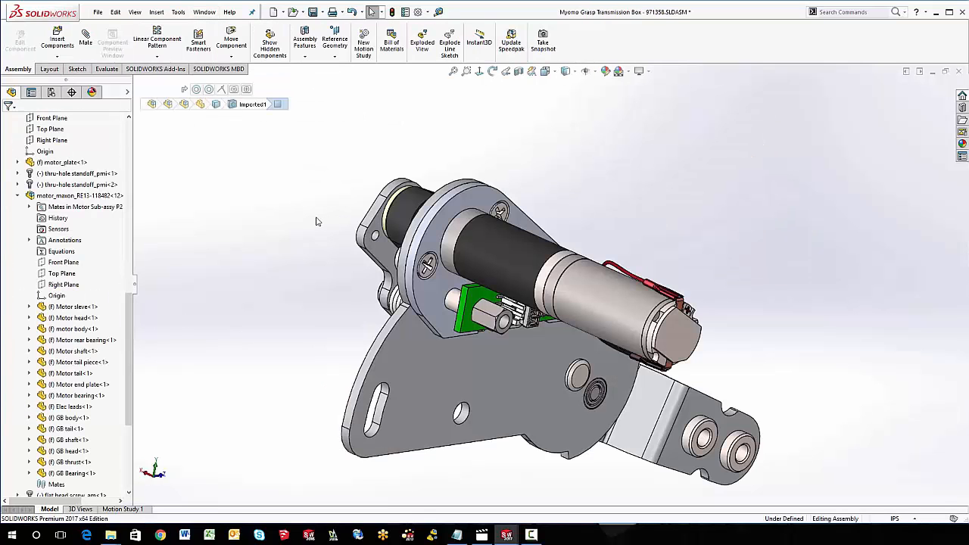
mouse_move(71, 196)
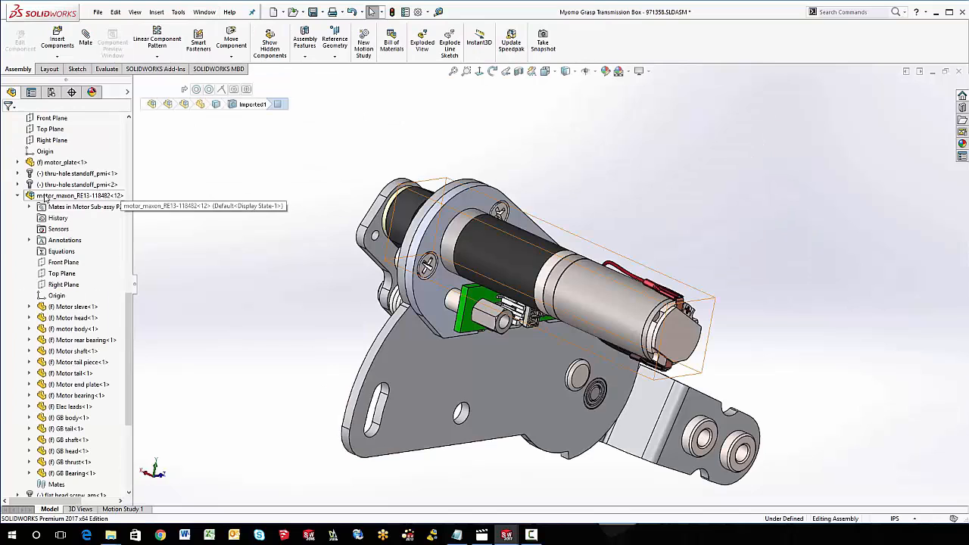
right_click(76, 195)
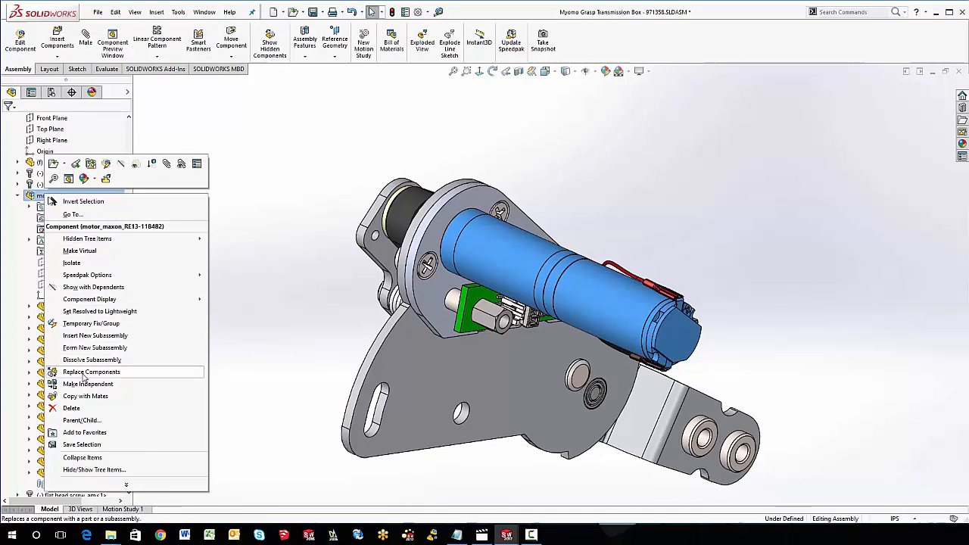
left_click(91, 371)
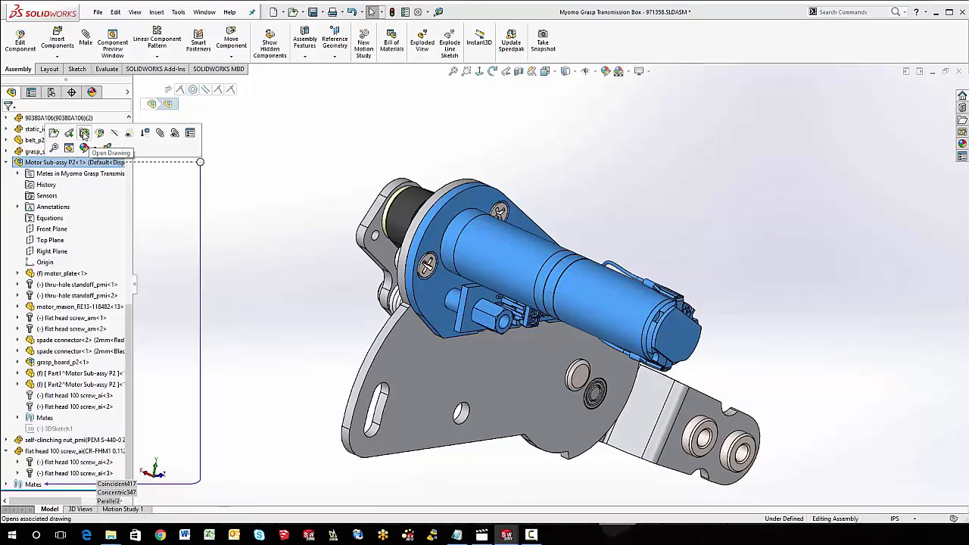
Step: Open the Motor Sub-assy P2 drawing and check the overall length dimension in the side view
left_click(69, 148)
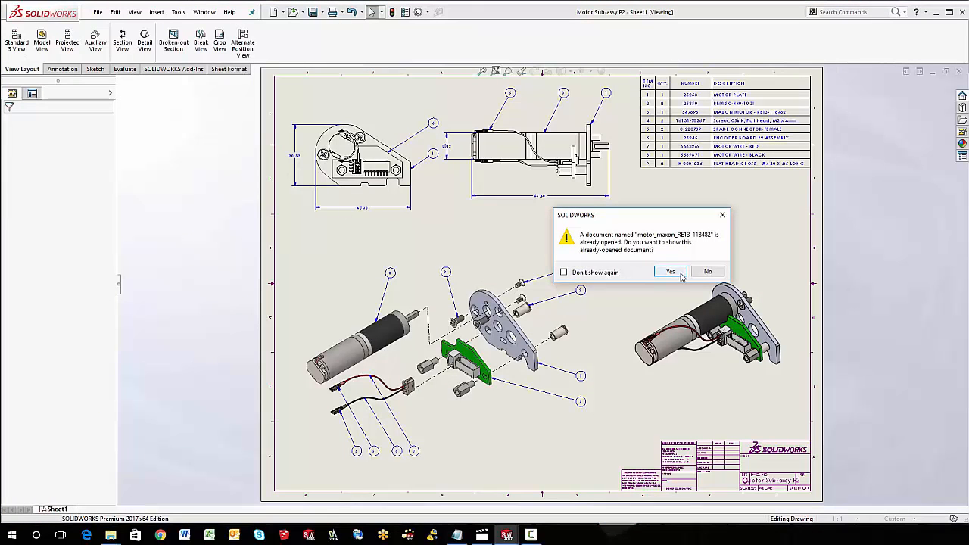
left_click(669, 271)
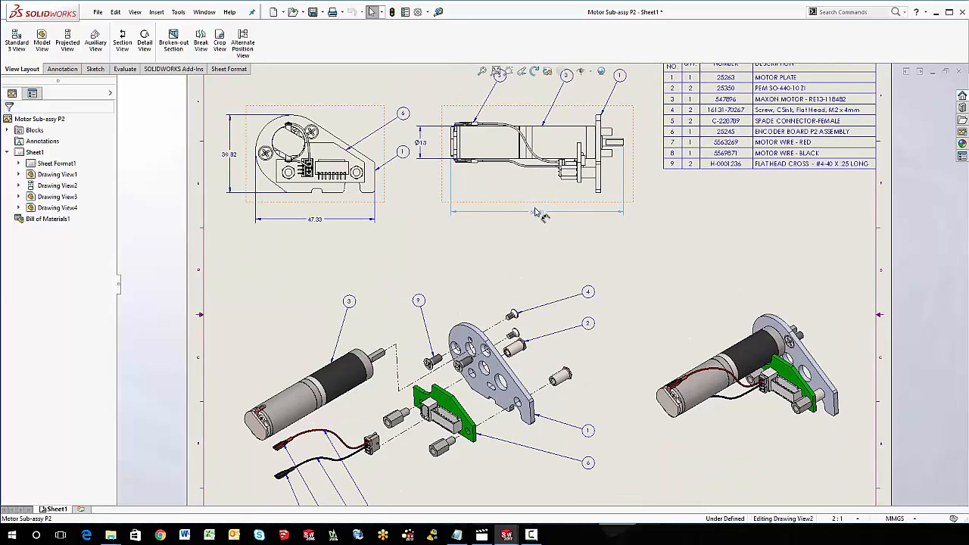
left_click(537, 212)
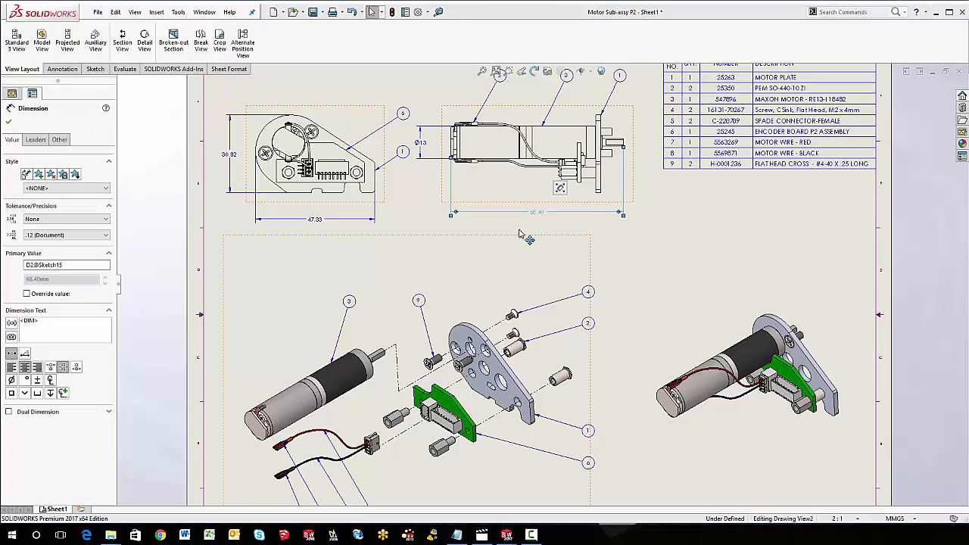